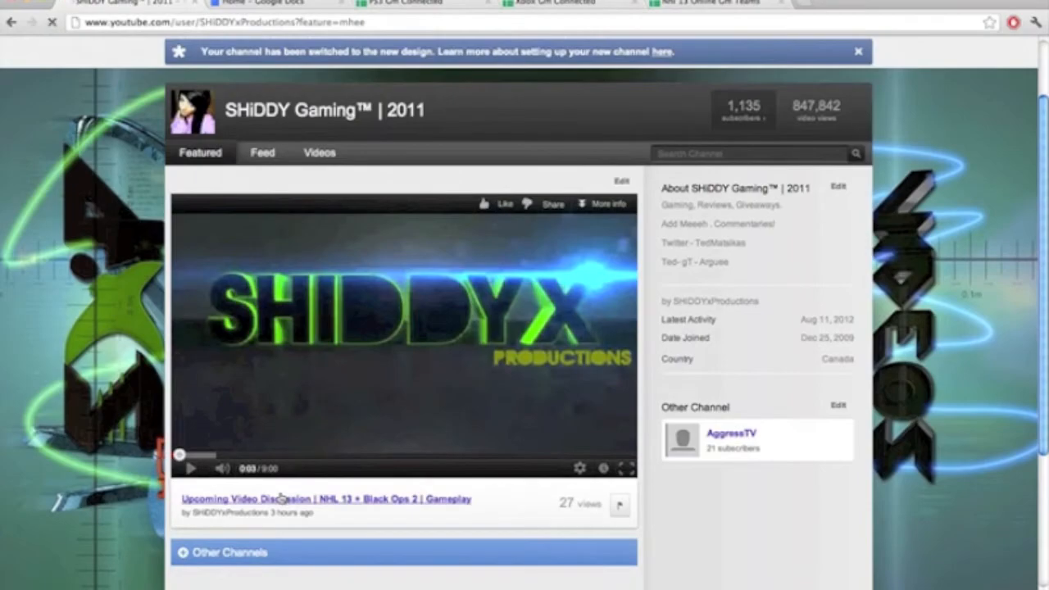
# Step: Open the 'Upcoming Video Discussion | NHL 13 + Black Ops 2' video and bring its comment box into view
pyautogui.click(326, 498)
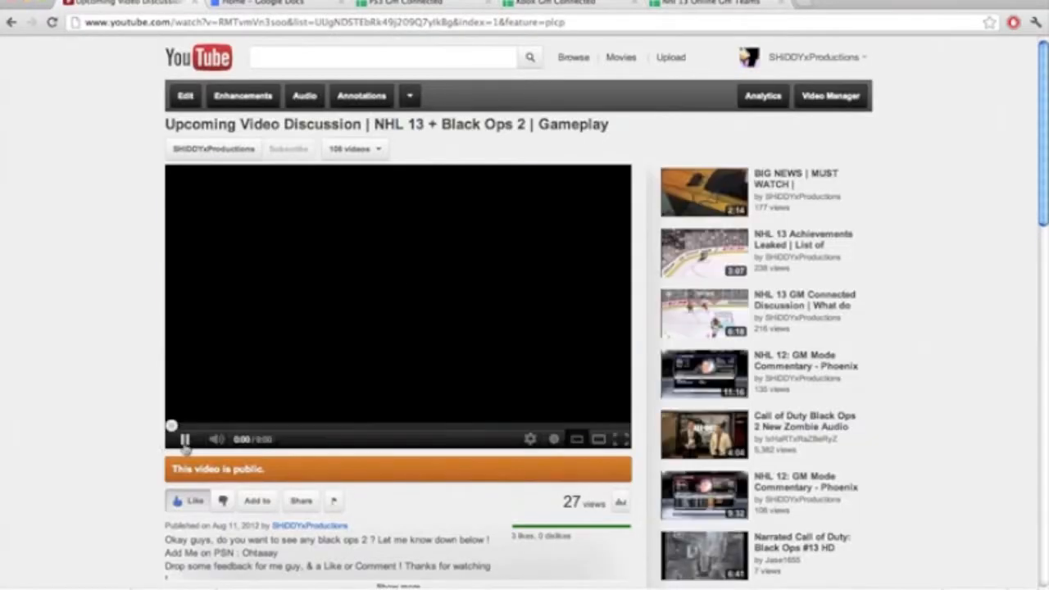
pyautogui.scroll(-3)
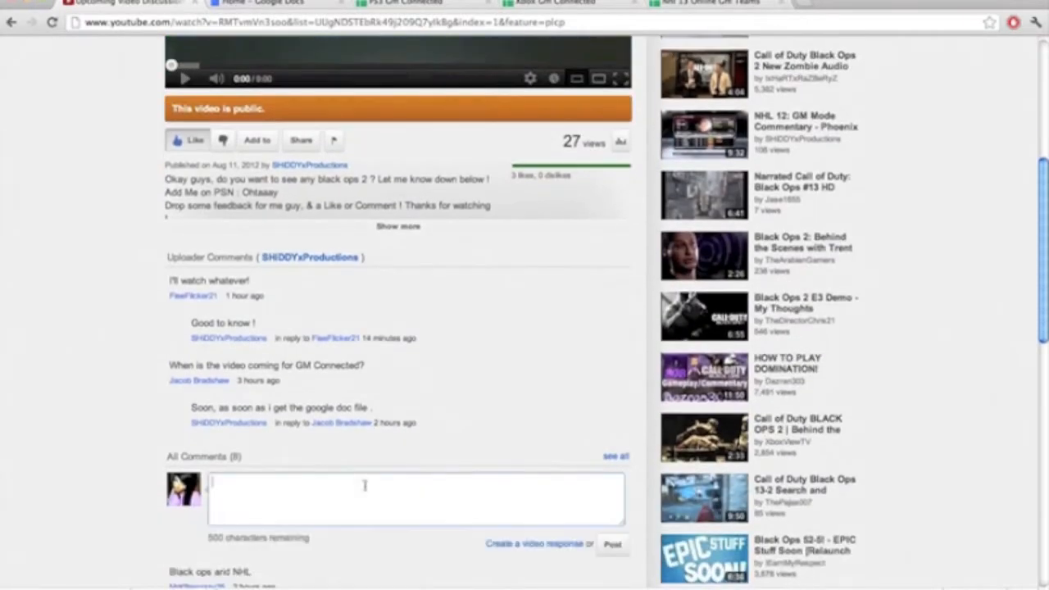
# Step: Draft the comment 'PS3 - PSN - Team' / 'Xbox - GT - Team', then show the Xbox Gm Connected spreadsheet
pyautogui.write('PS3 -')
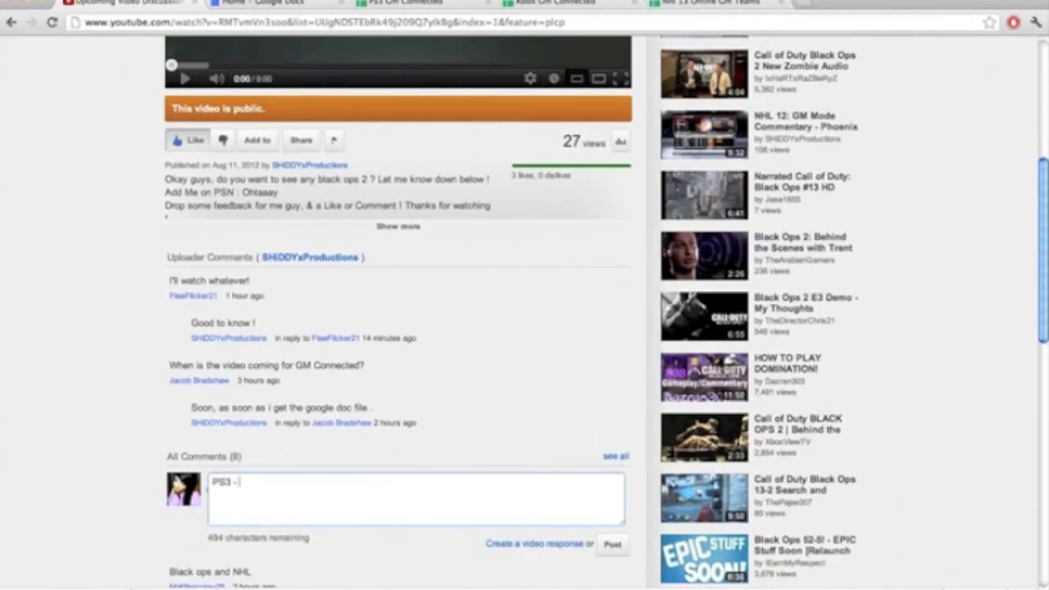
pyautogui.write('PSN')
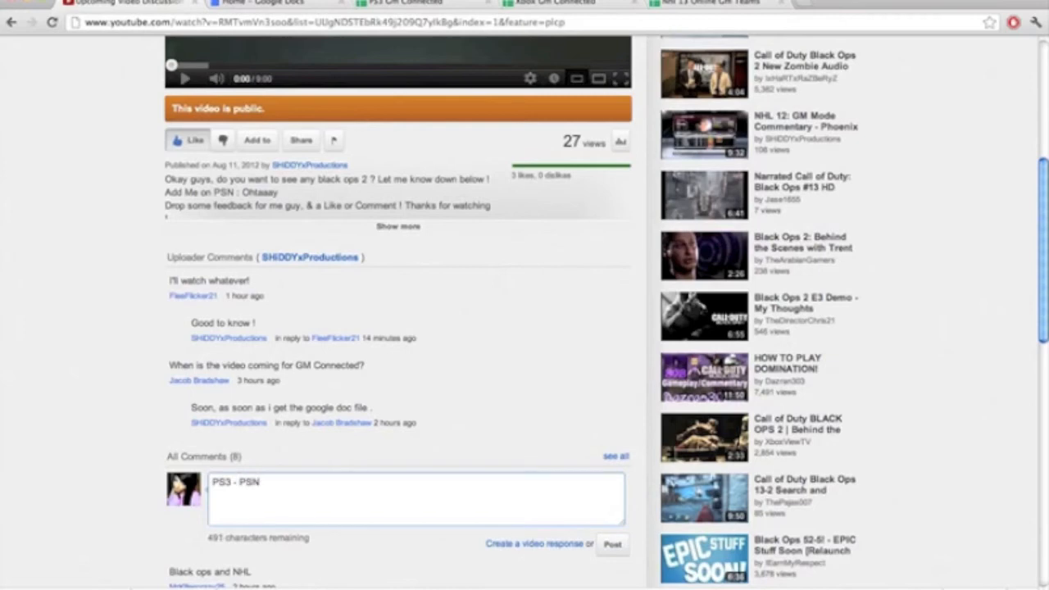
pyautogui.write('-')
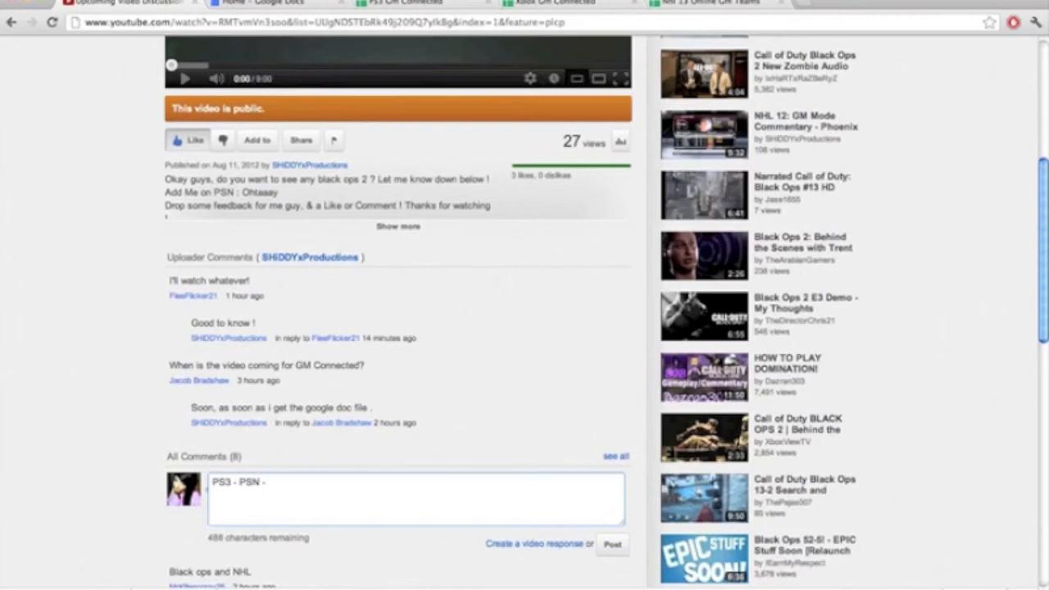
pyautogui.write('Team')
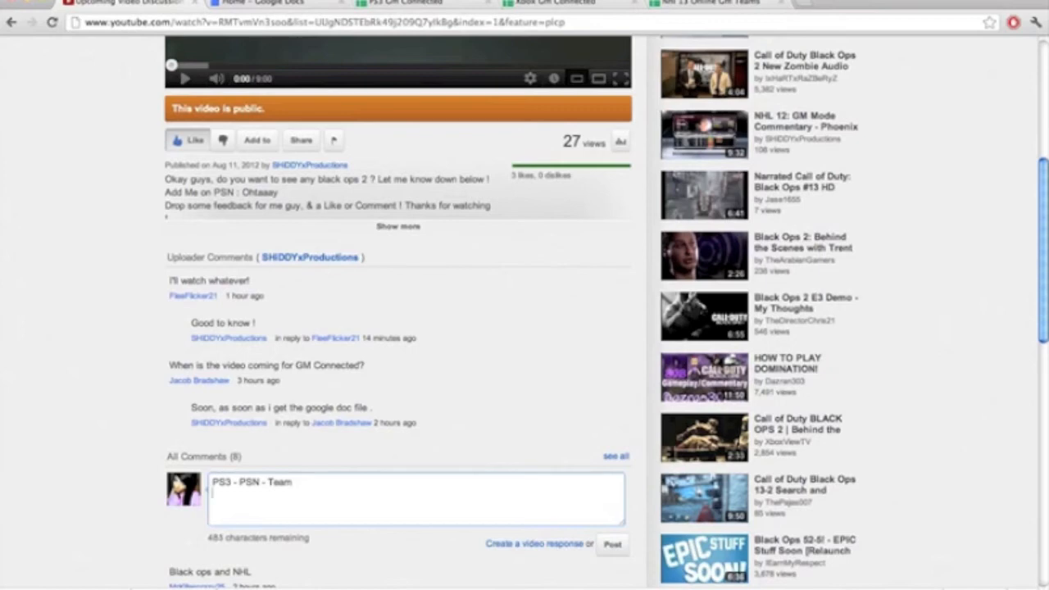
pyautogui.write('Xbox - GT -')
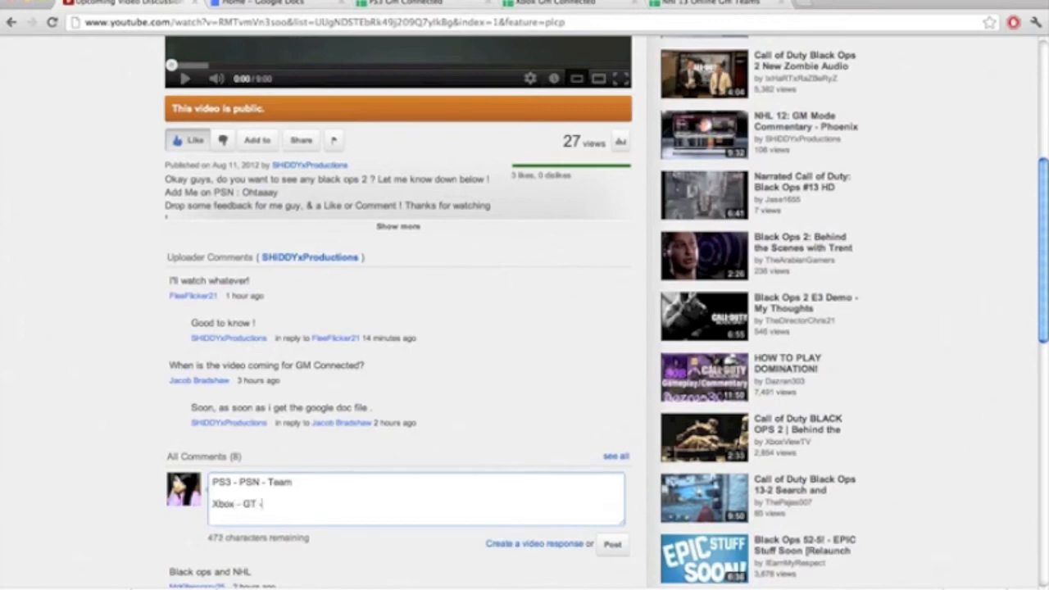
pyautogui.write('Team')
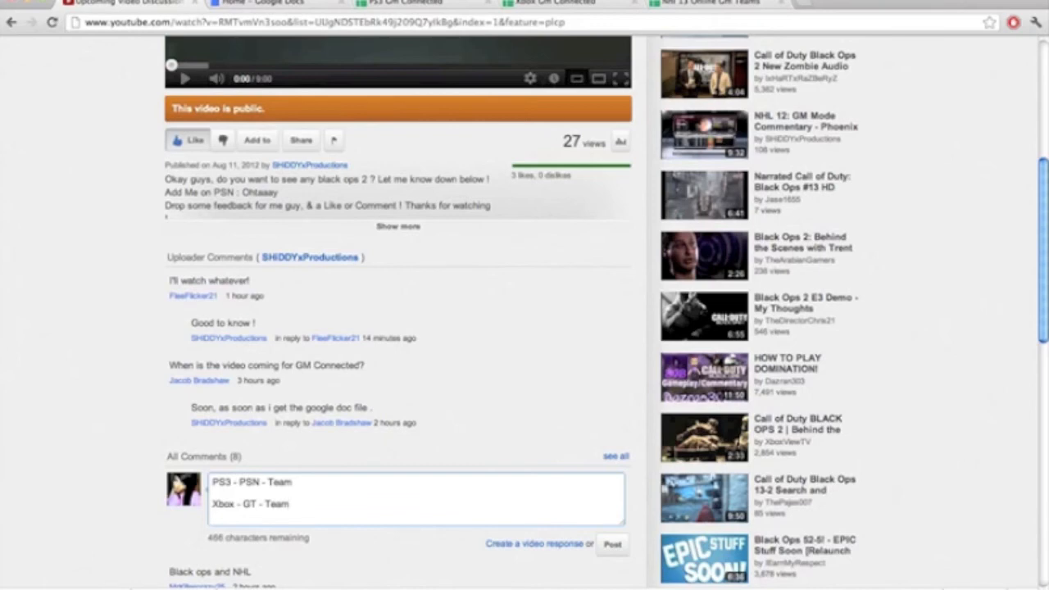
pyautogui.moveTo(396, 89)
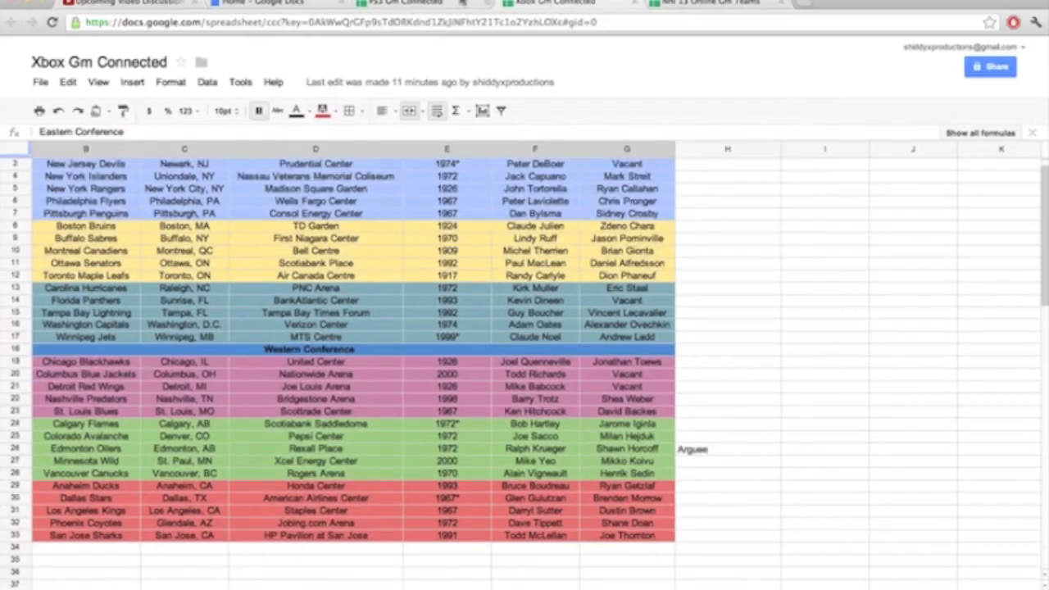
pyautogui.click(902, 3)
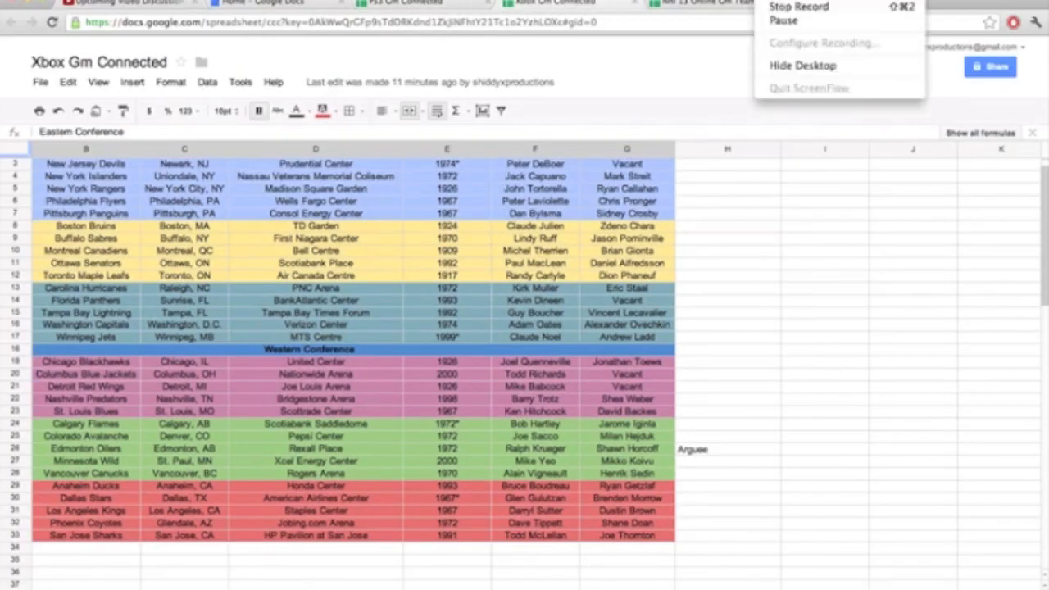